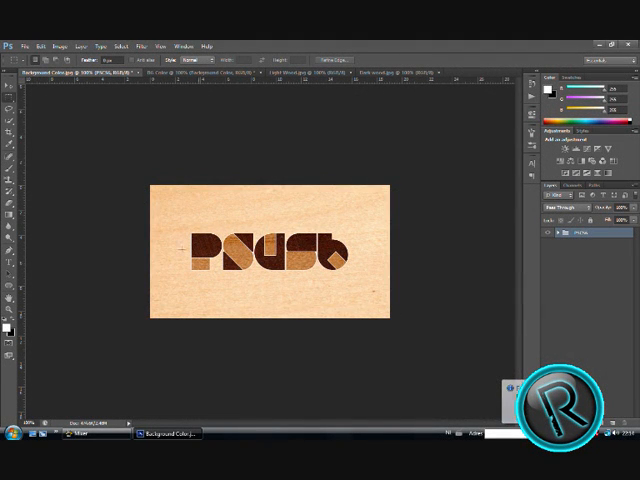
Step: Switch to the document that holds only the light wood background
click(184, 72)
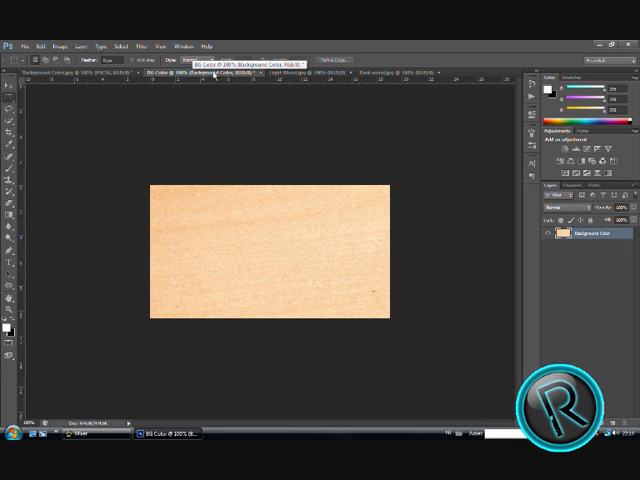
Step: Bring in the light and dark wood textures as layers above the background
click(300, 72)
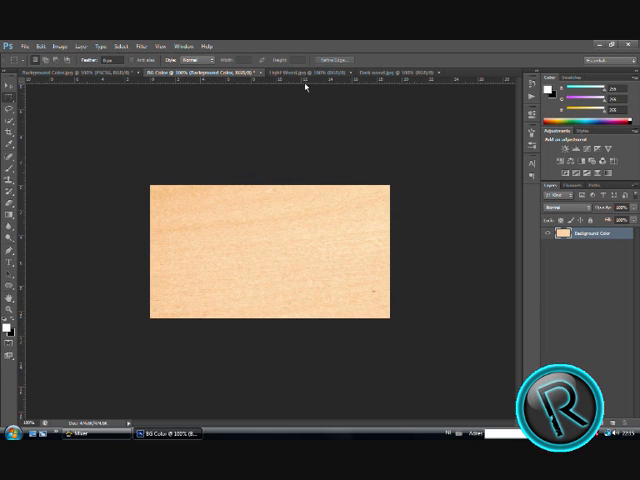
click(290, 72)
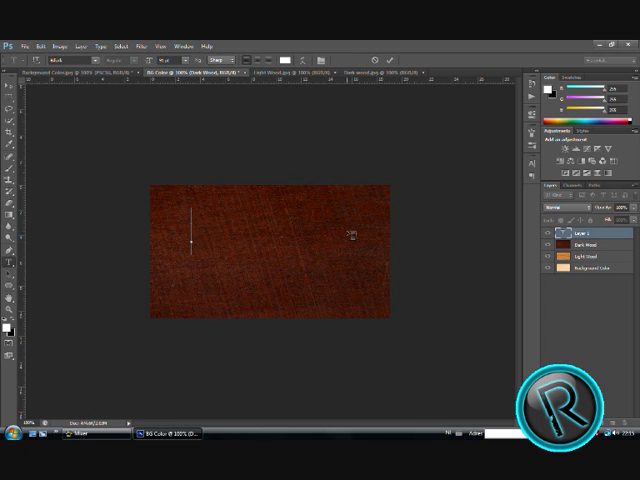
Step: Write the white text 'PSCS6' in a bold rounded font over the dark wood
text(PSCS)
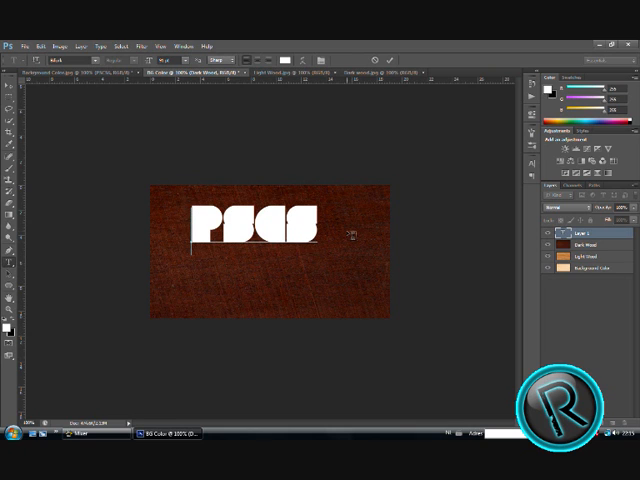
text(b)
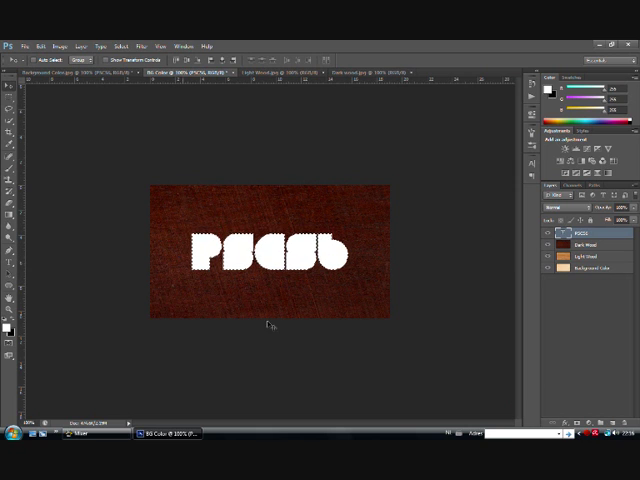
Step: Mask Dark Wood to the letter outlines and hide the white text layer
click(580, 256)
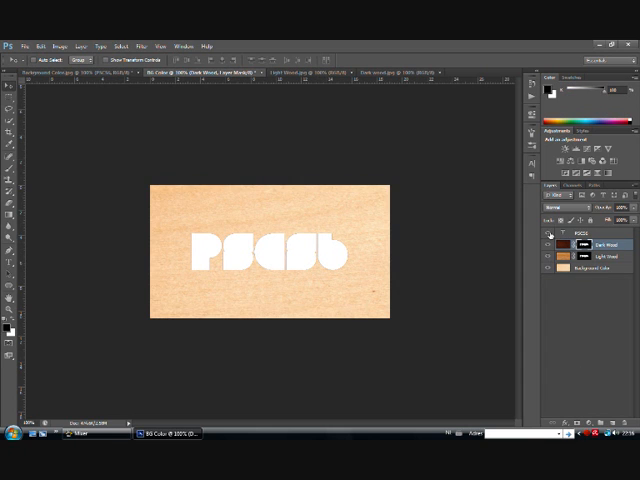
click(548, 244)
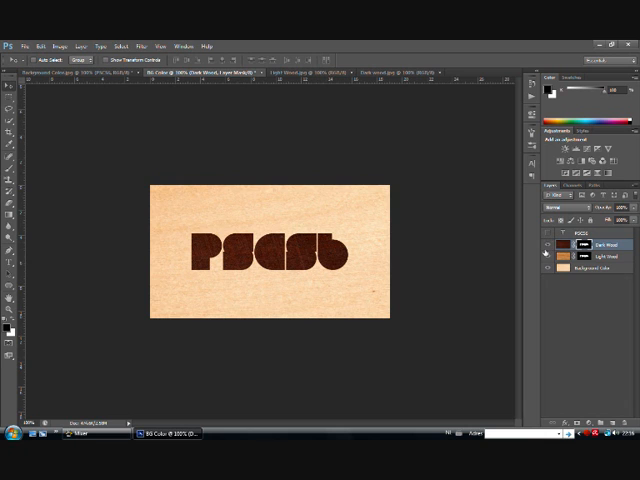
click(8, 104)
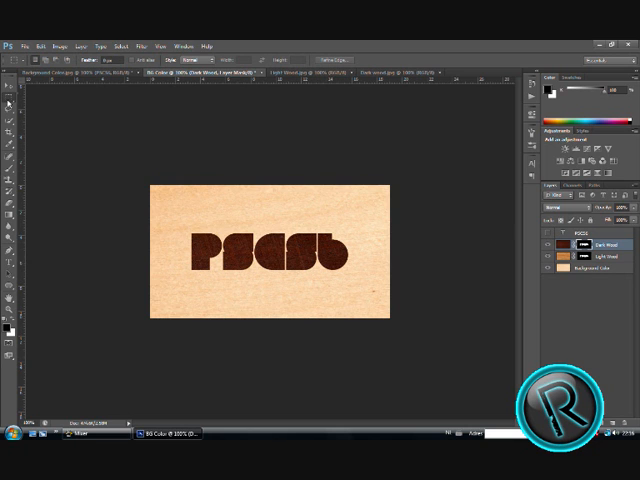
mouse_move(138, 142)
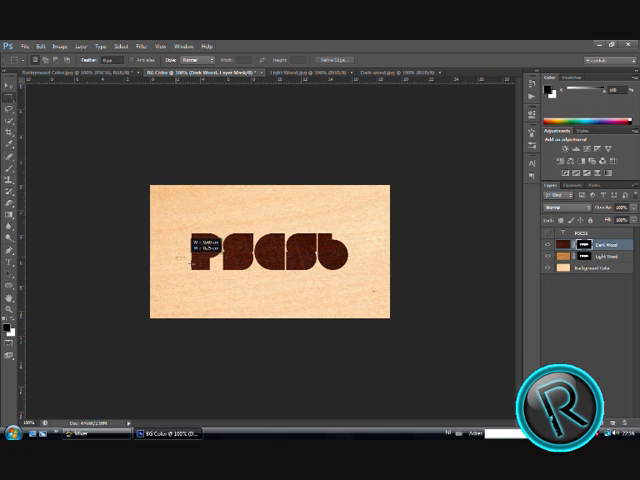
Step: Select a rectangular lower section of the P to become a light wood piece
drag(184, 264, 230, 284)
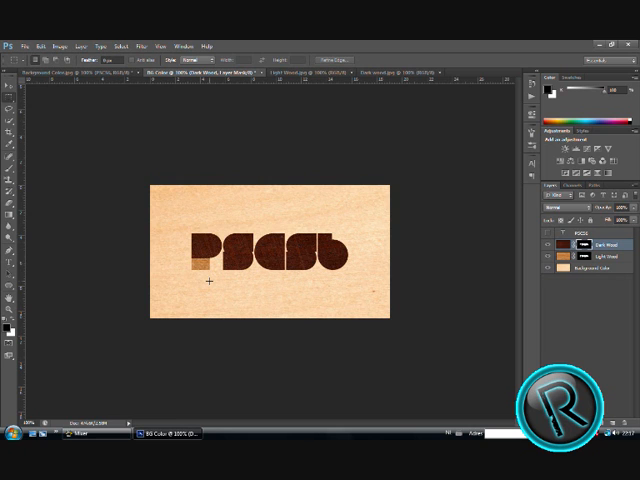
mouse_move(110, 92)
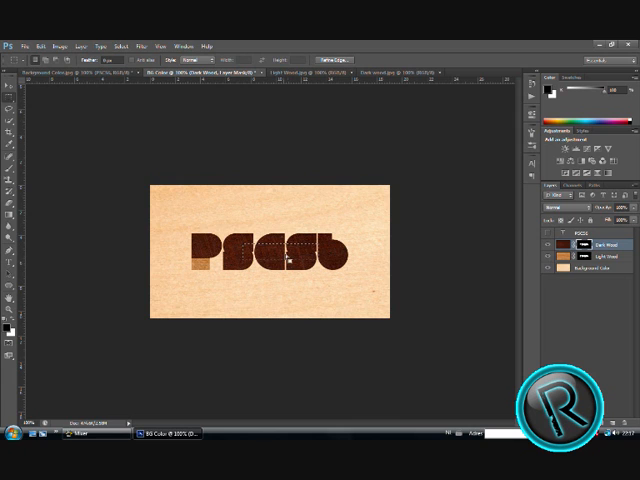
mouse_move(228, 176)
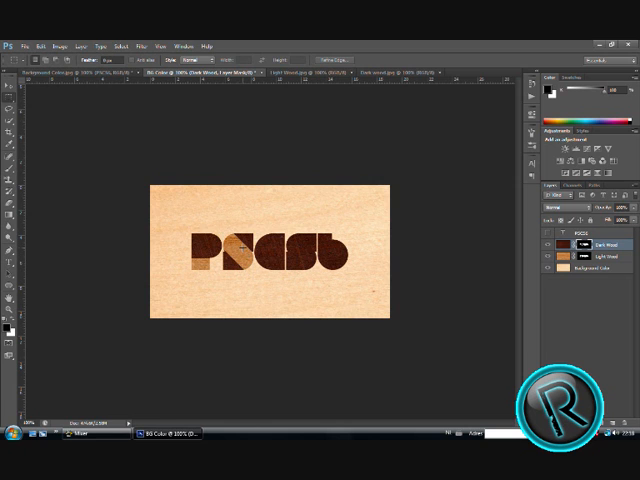
mouse_move(250, 202)
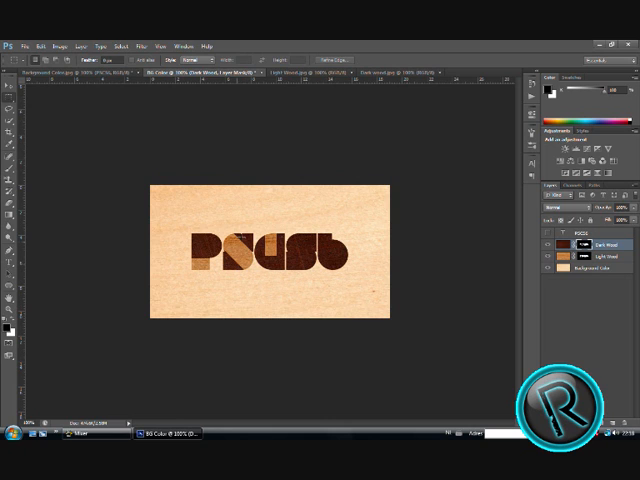
mouse_move(248, 222)
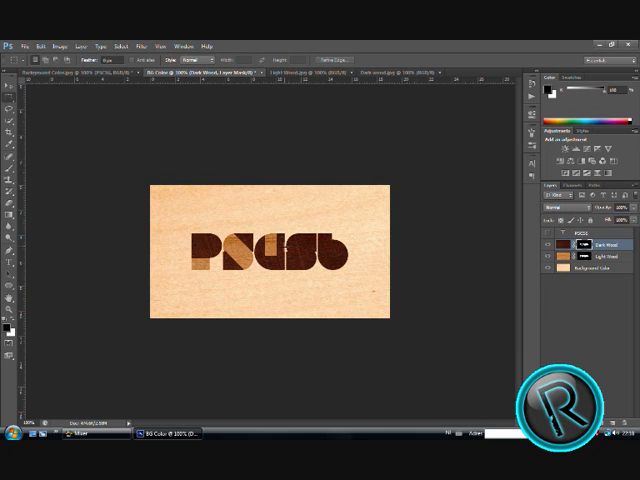
Step: Select another rectangular section of the middle letters for a light wood piece
drag(284, 248, 330, 290)
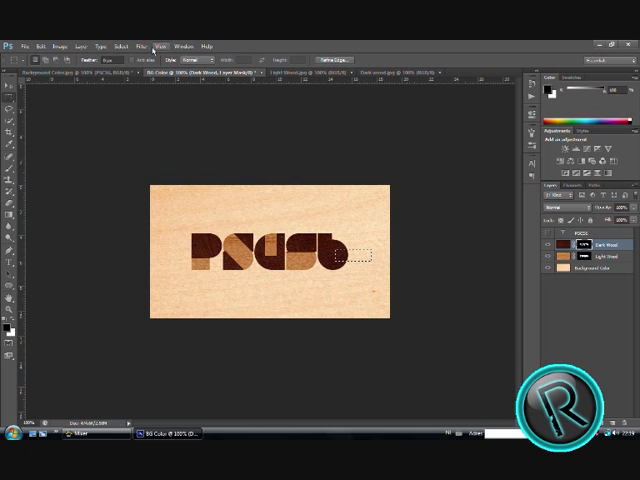
Step: Modify the rectangular selection on the 6 through the Select menu
click(120, 46)
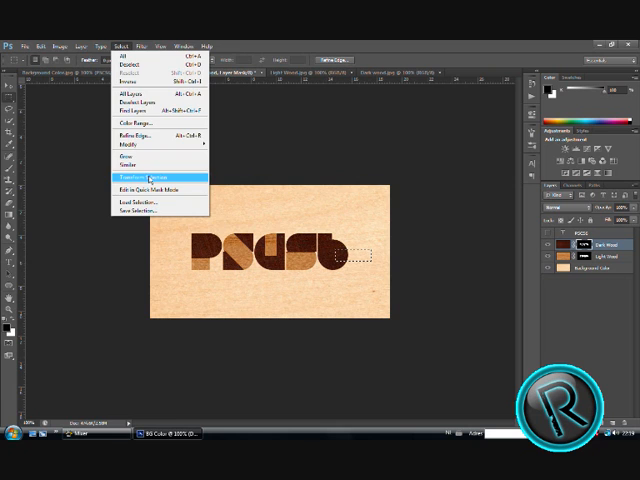
click(140, 176)
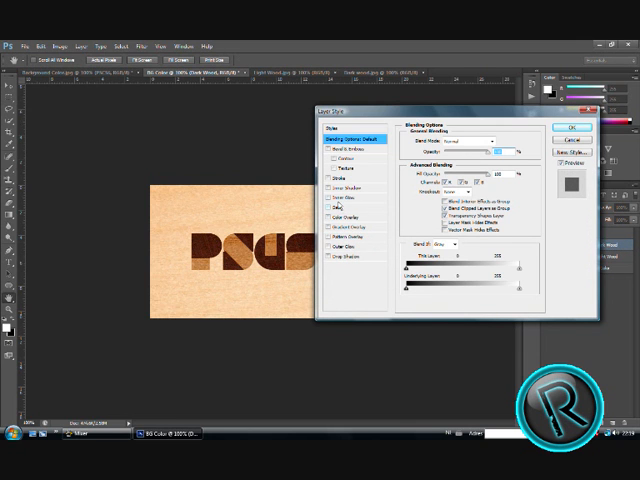
Step: Give the Dark Wood layer a thin white stroke and confirm the layer style
click(334, 188)
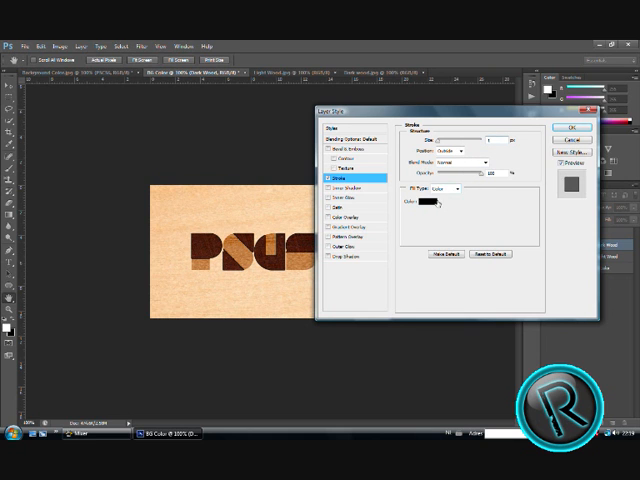
click(428, 202)
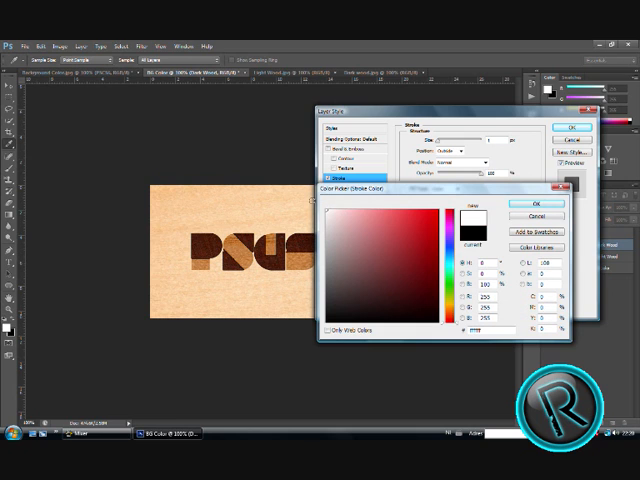
click(536, 204)
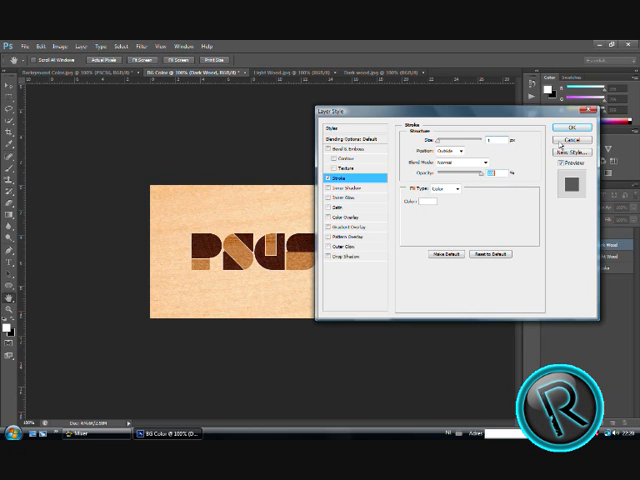
click(556, 128)
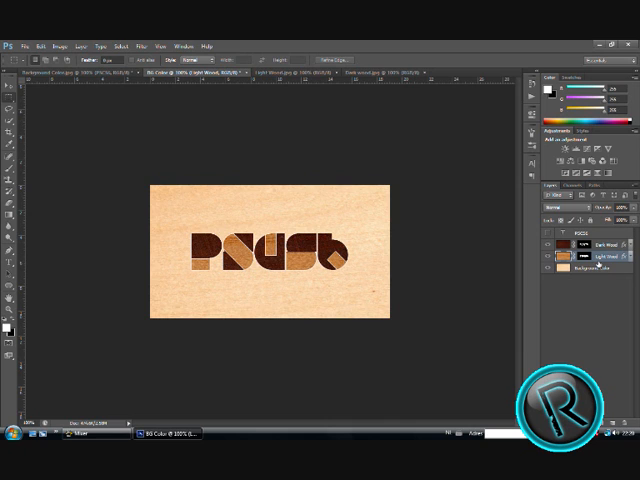
mouse_move(264, 380)
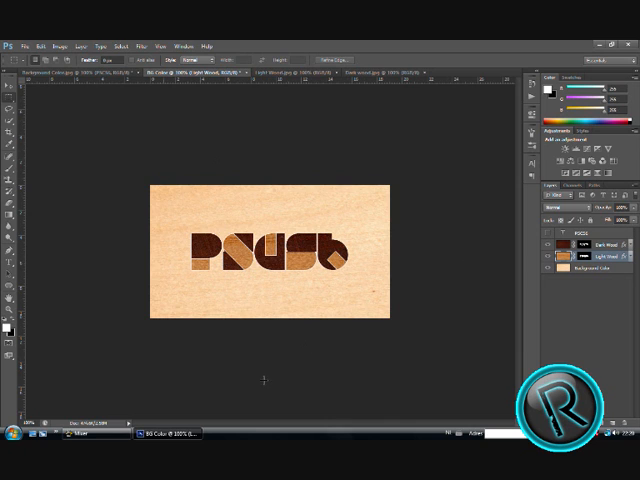
mouse_move(276, 200)
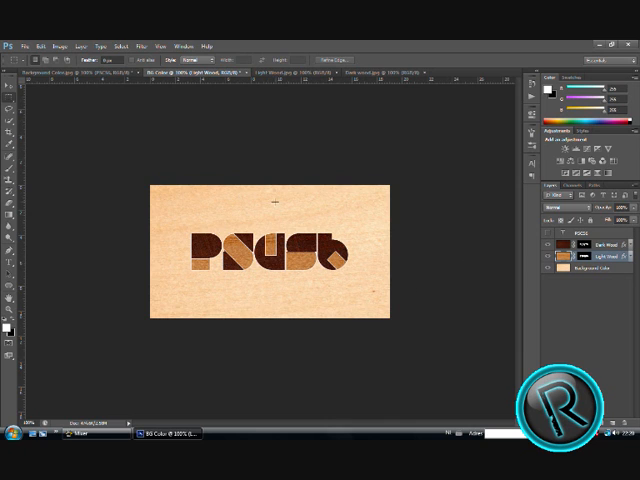